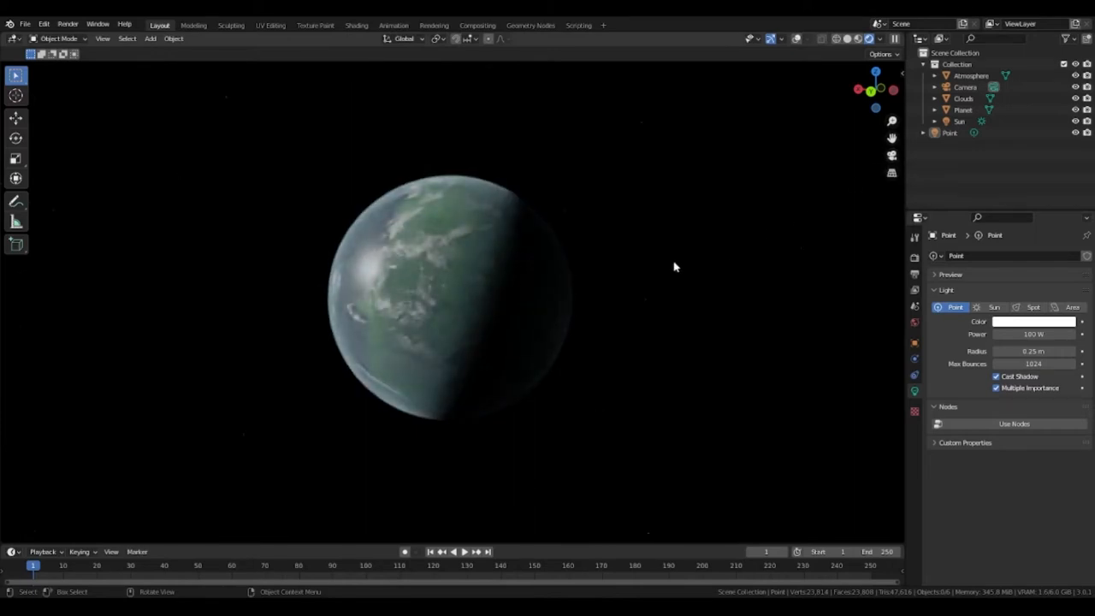
- Box-select every object in the scene to clear it
left_click_drag(674, 266, 700, 326)
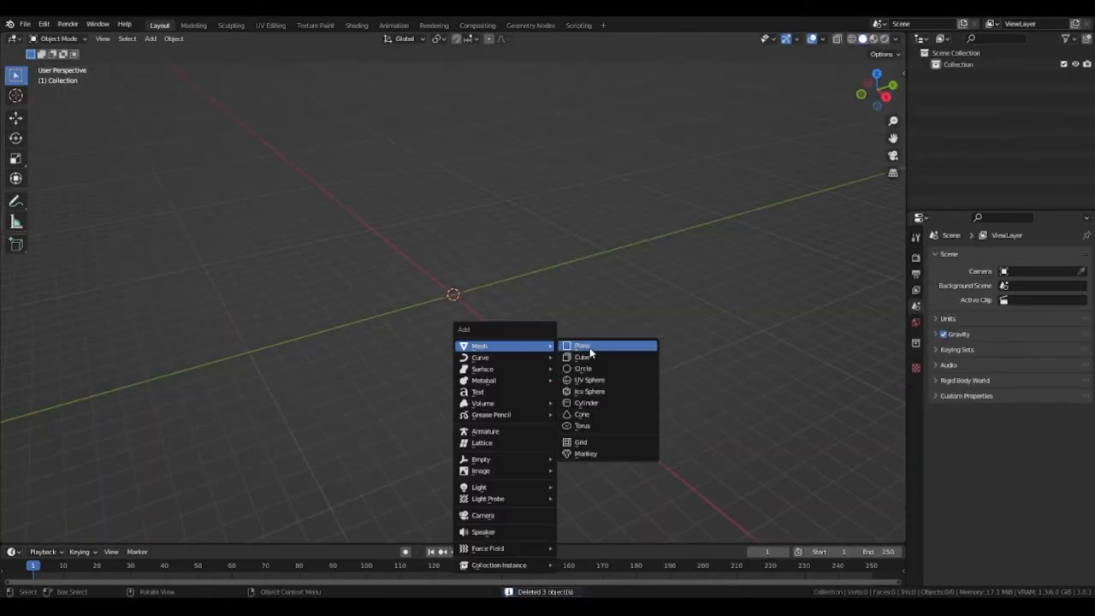
- Insert a UV Sphere from the Add > Mesh menu
left_click(590, 380)
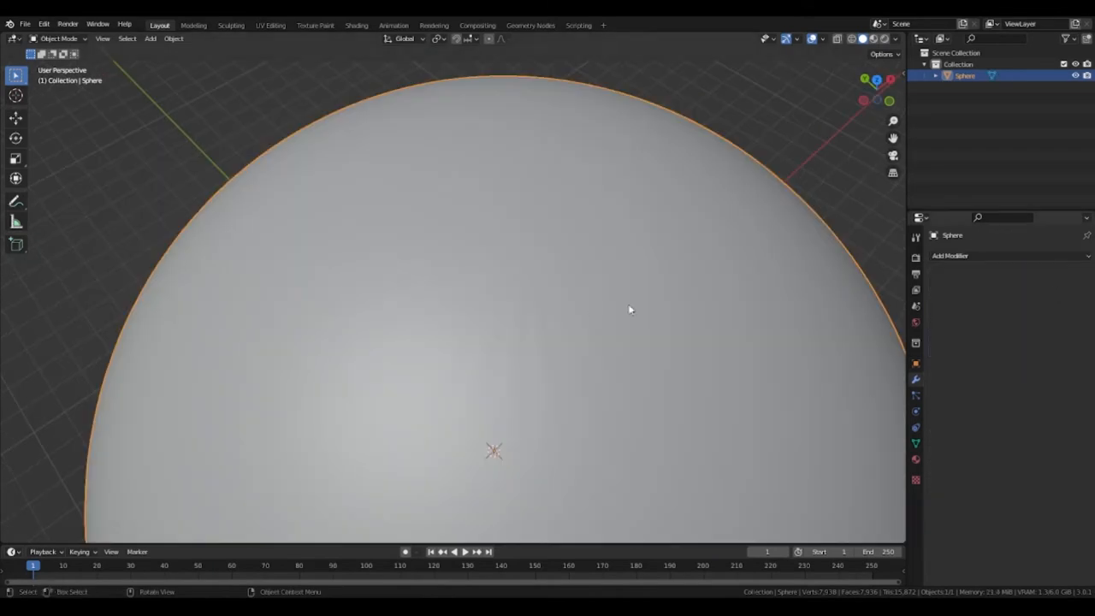
scroll("down", 3)
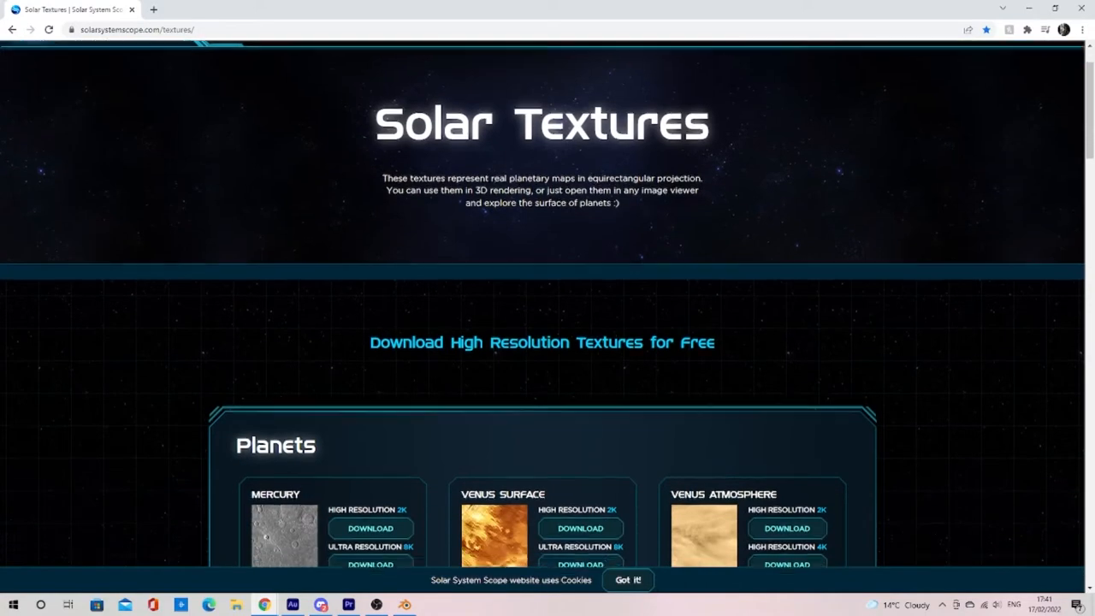
- Scroll to the Fictional section and download Haumea's 2K high-resolution texture
scroll("down", 3)
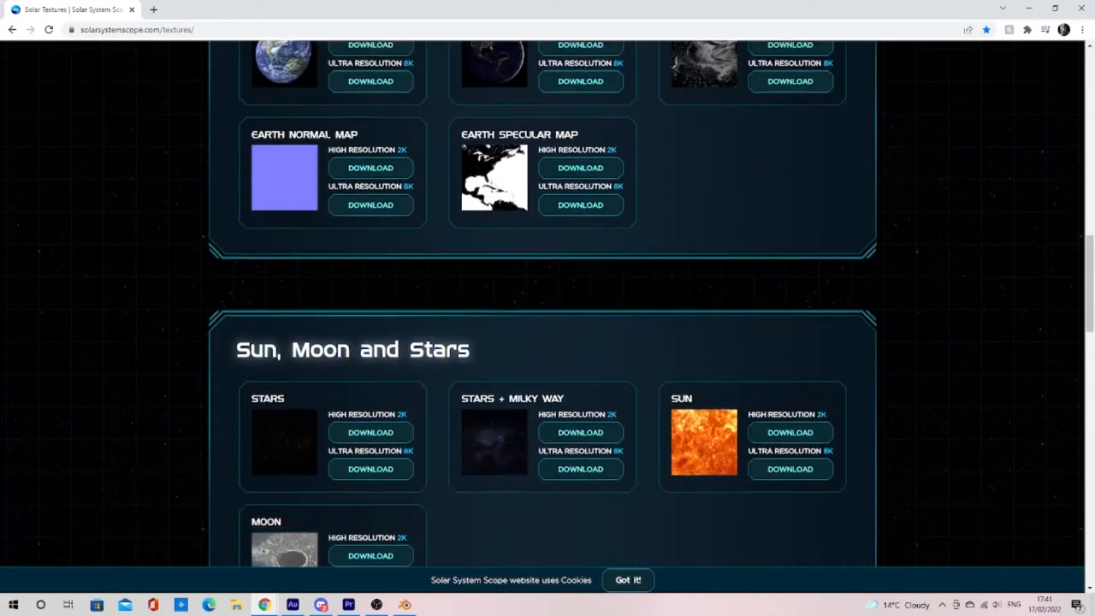
scroll("down", 3)
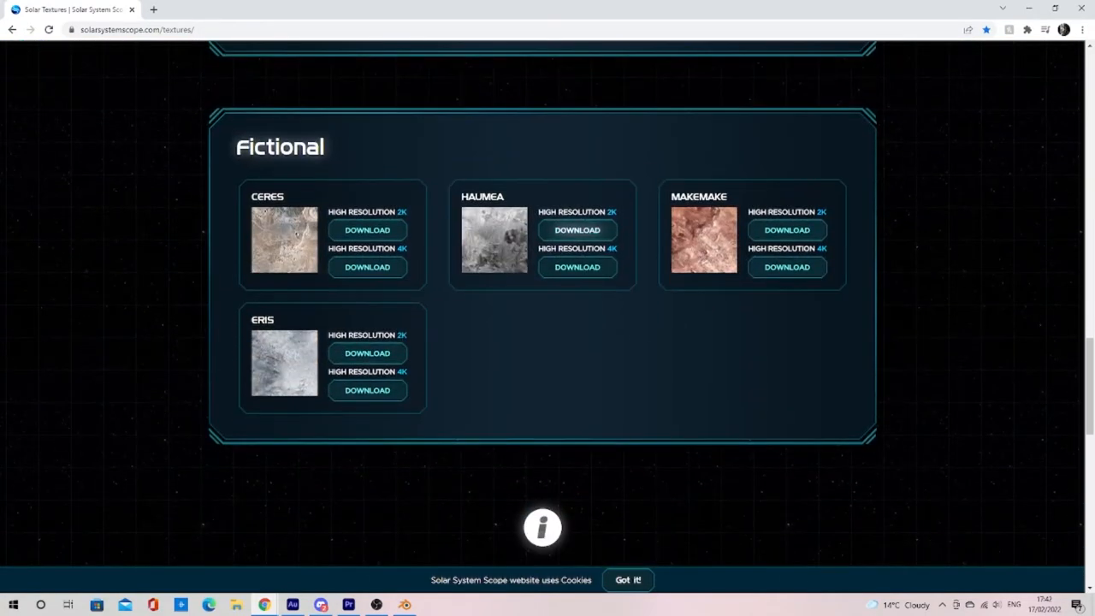
left_click(577, 267)
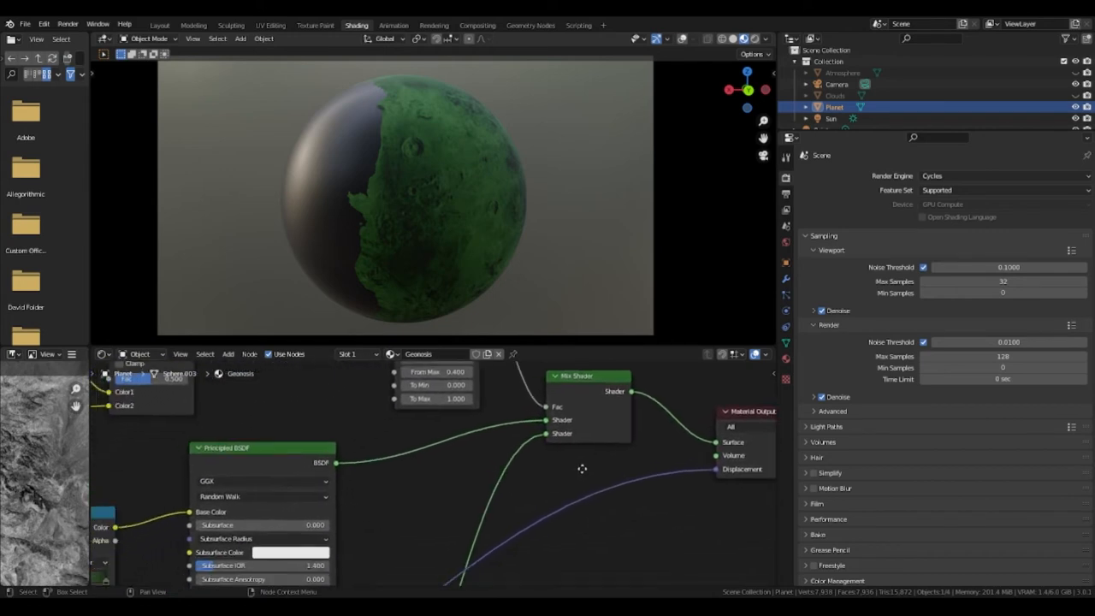
- Scroll the node editor to reveal the image texture, ColorRamp and Bump nodes
scroll("down", 3)
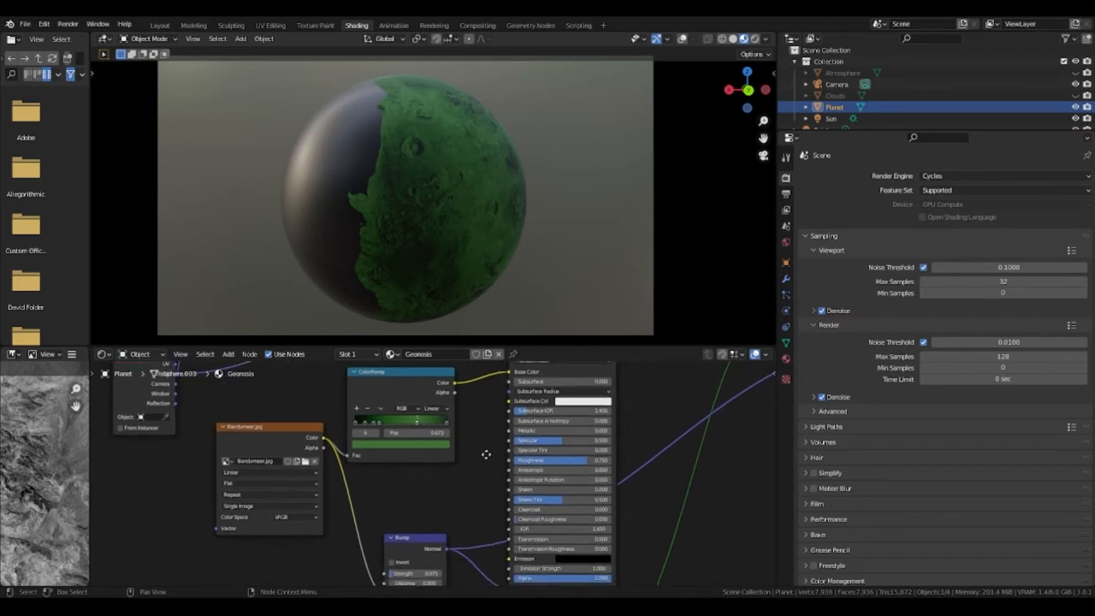
mouse_move(488, 456)
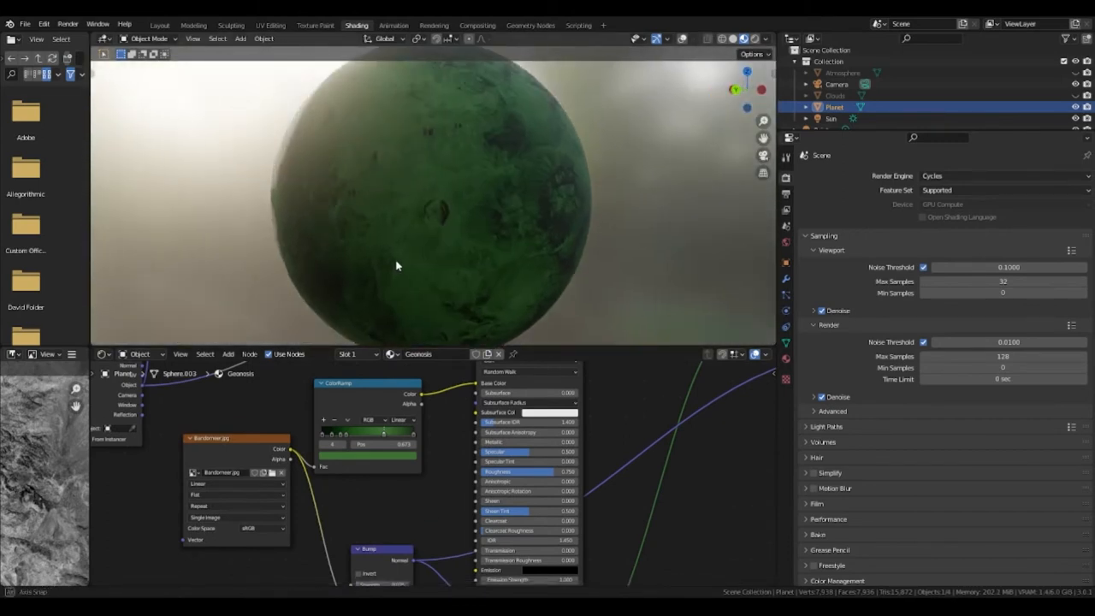
left_click_drag(396, 265, 456, 265)
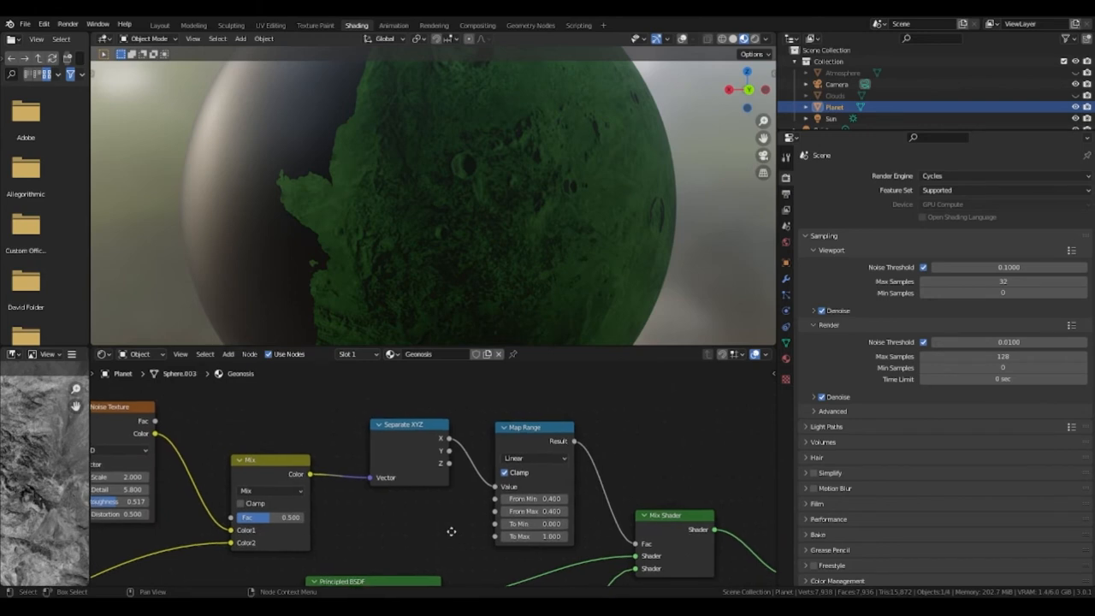
mouse_move(451, 535)
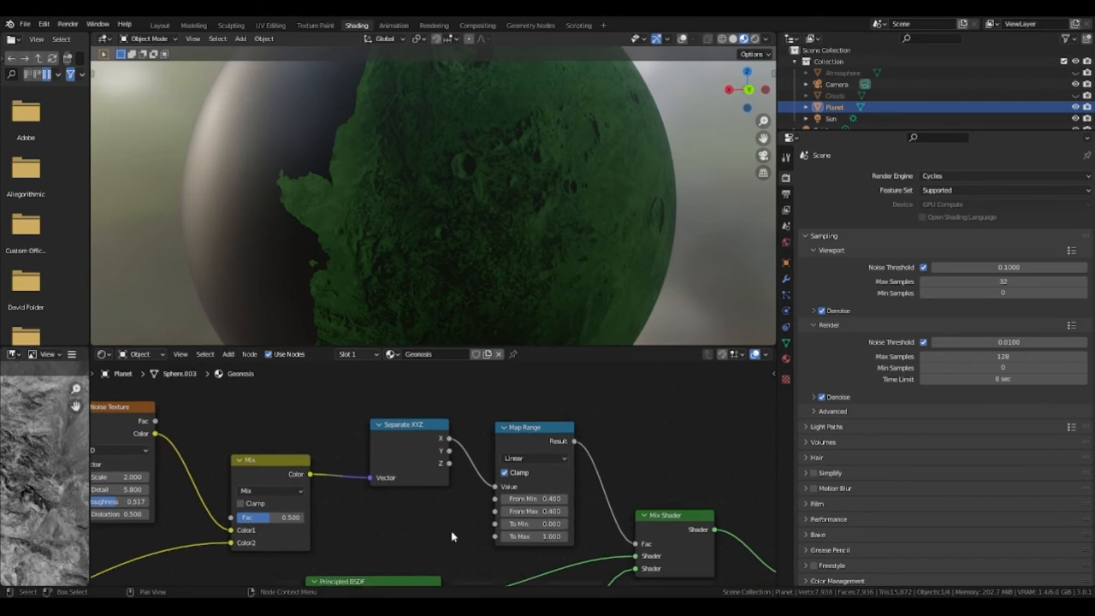
mouse_move(354, 561)
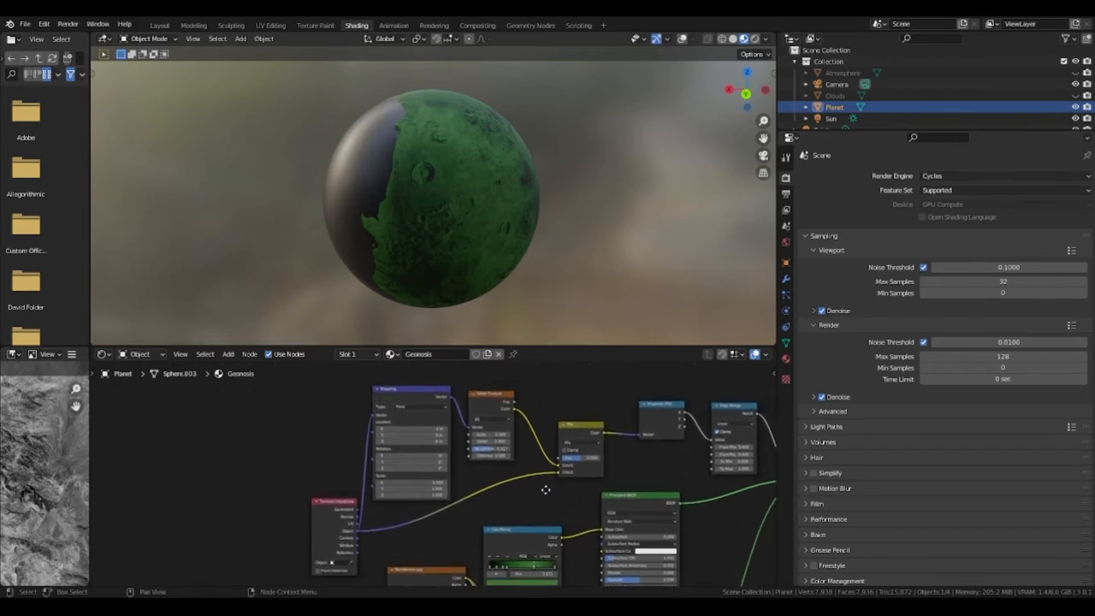
mouse_move(547, 494)
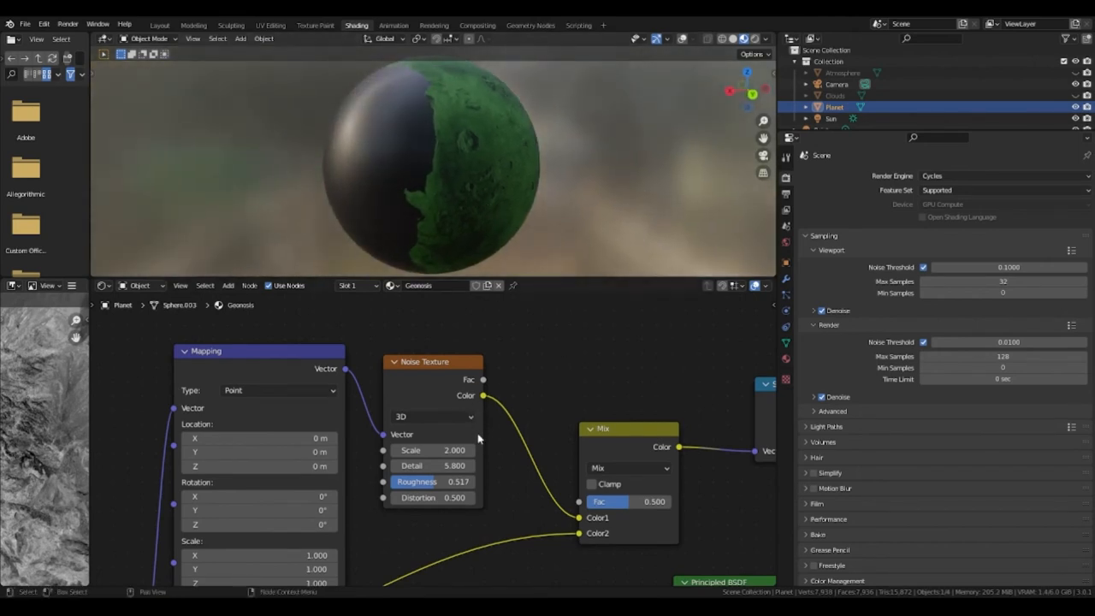
left_click(432, 450)
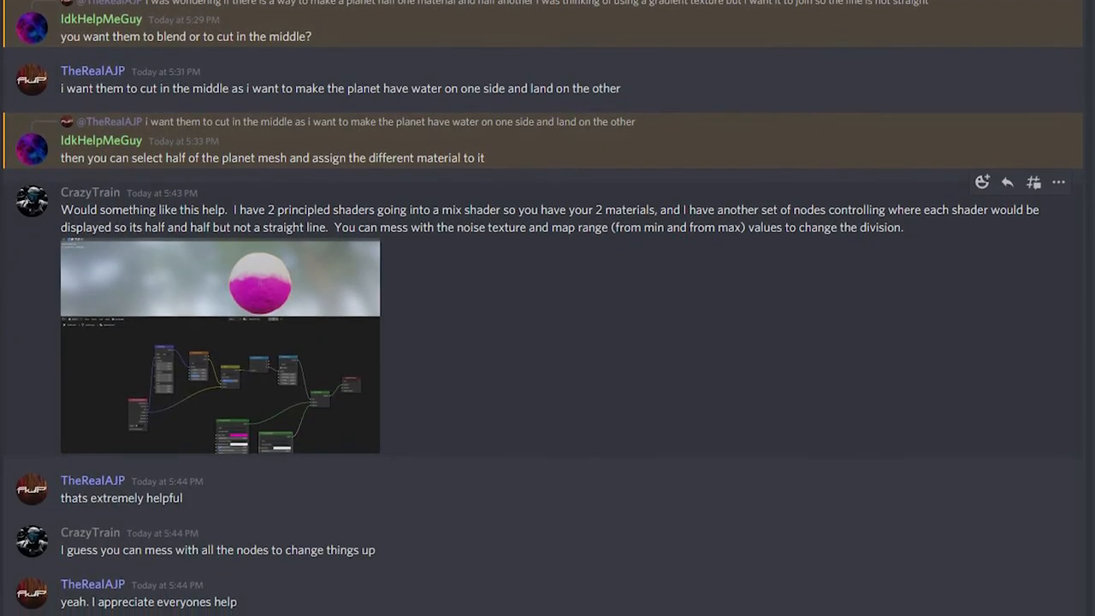
scroll("down", 3)
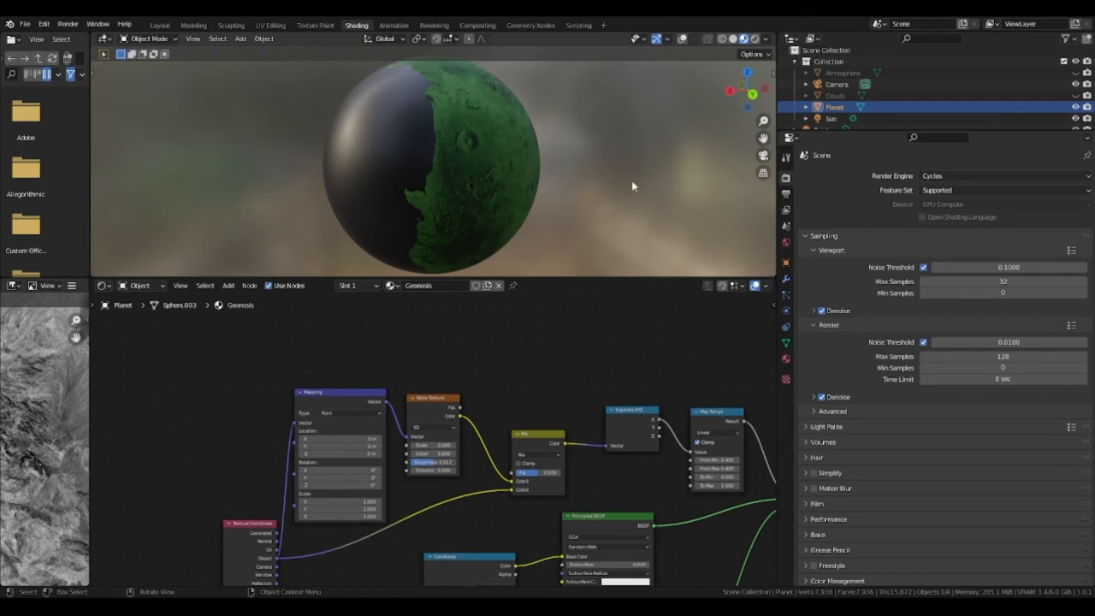
left_click(834, 96)
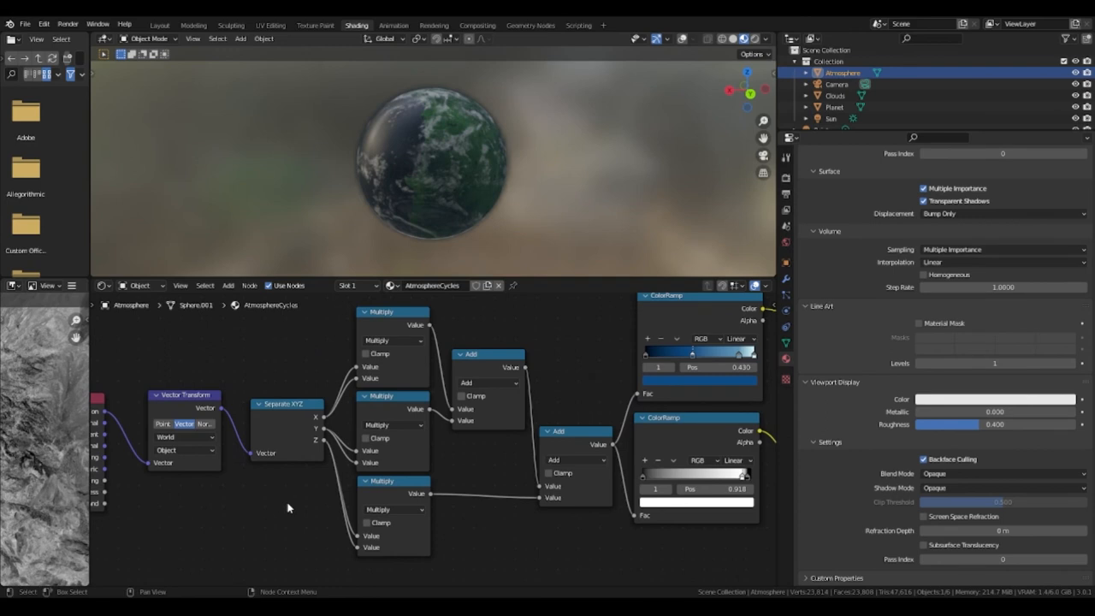
mouse_move(355, 508)
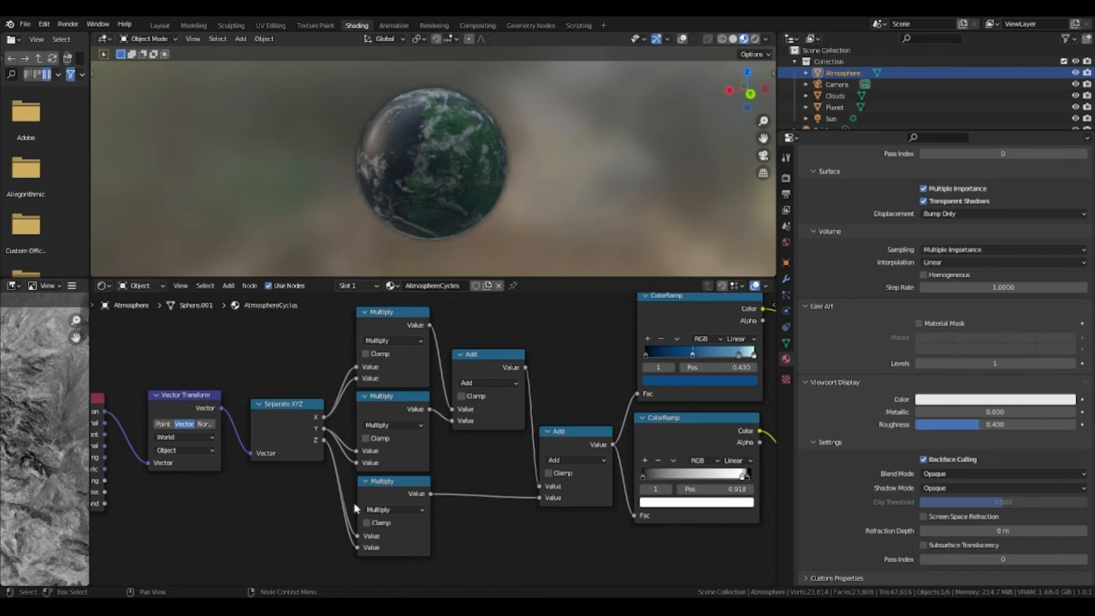
mouse_move(490, 502)
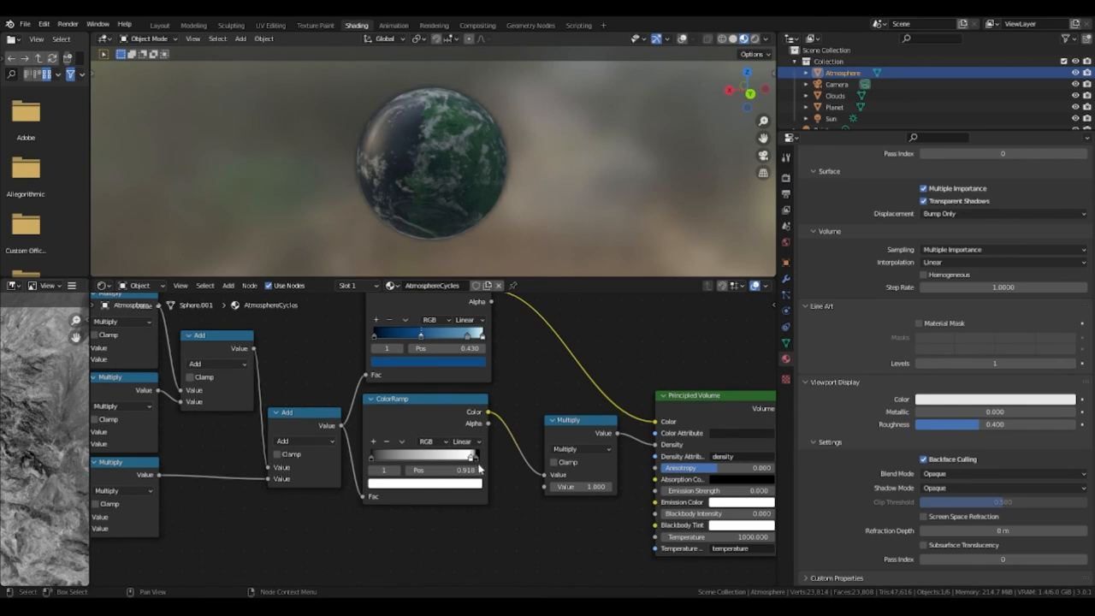
mouse_move(479, 464)
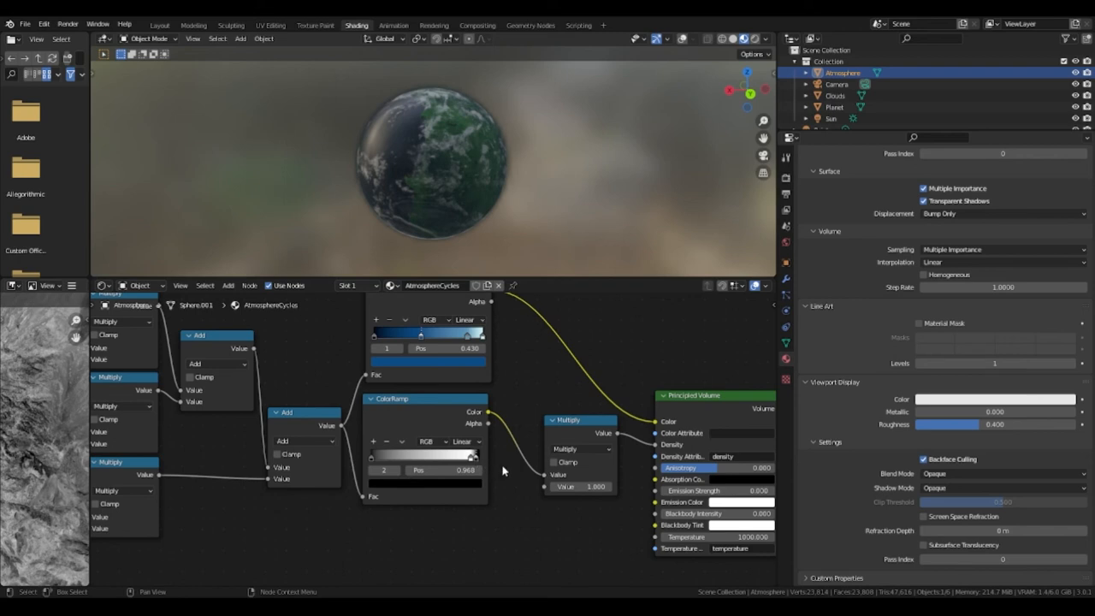
mouse_move(516, 483)
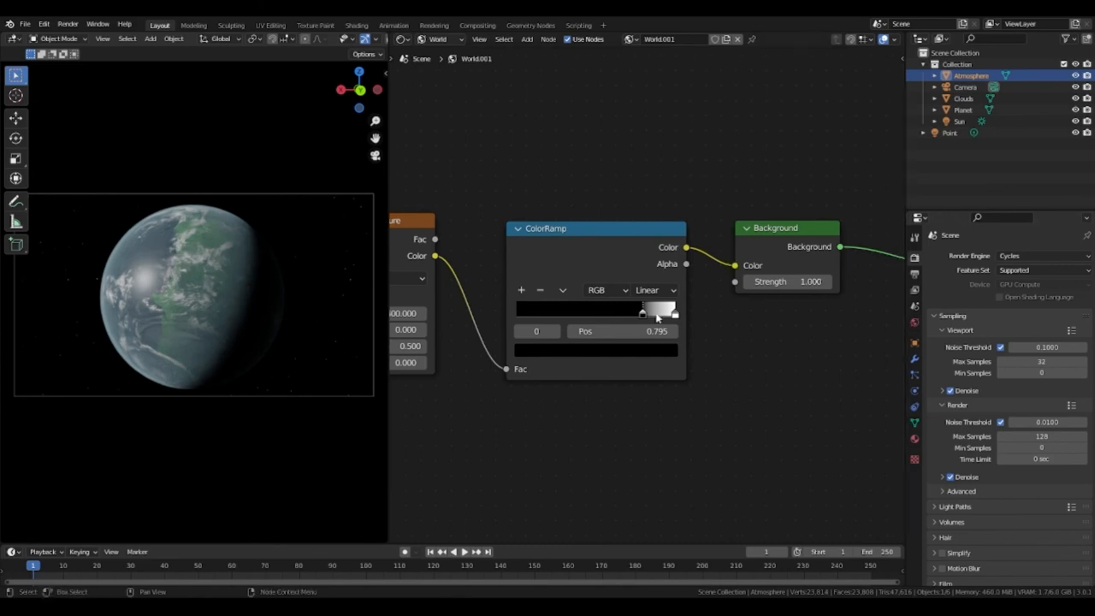
mouse_move(752, 331)
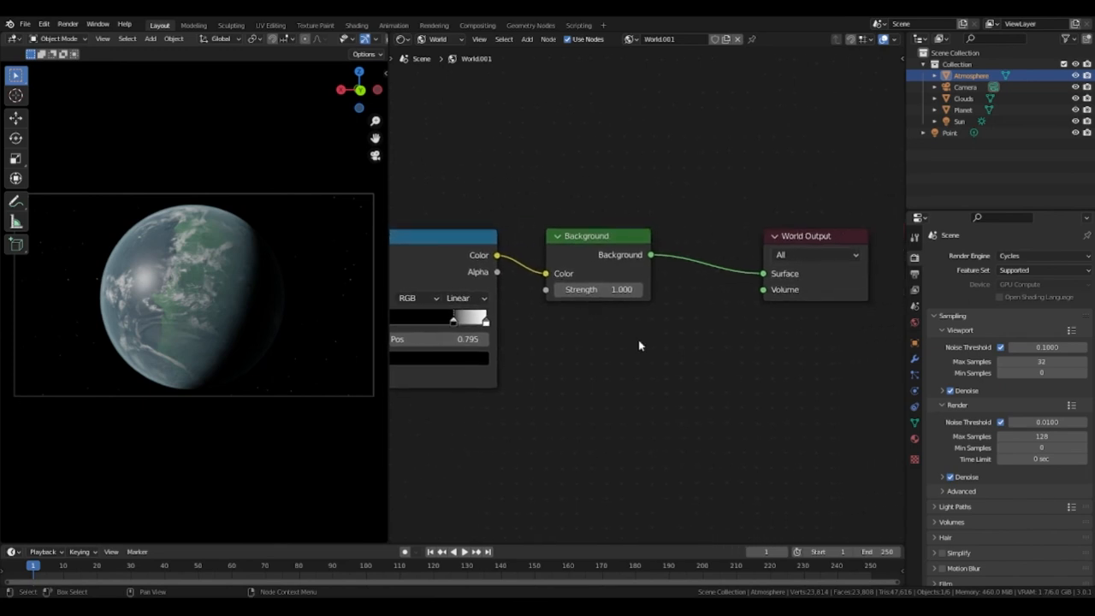
- Scroll the world node editor to view the Noise Texture, ColorRamp and Background chain
scroll("down", 3)
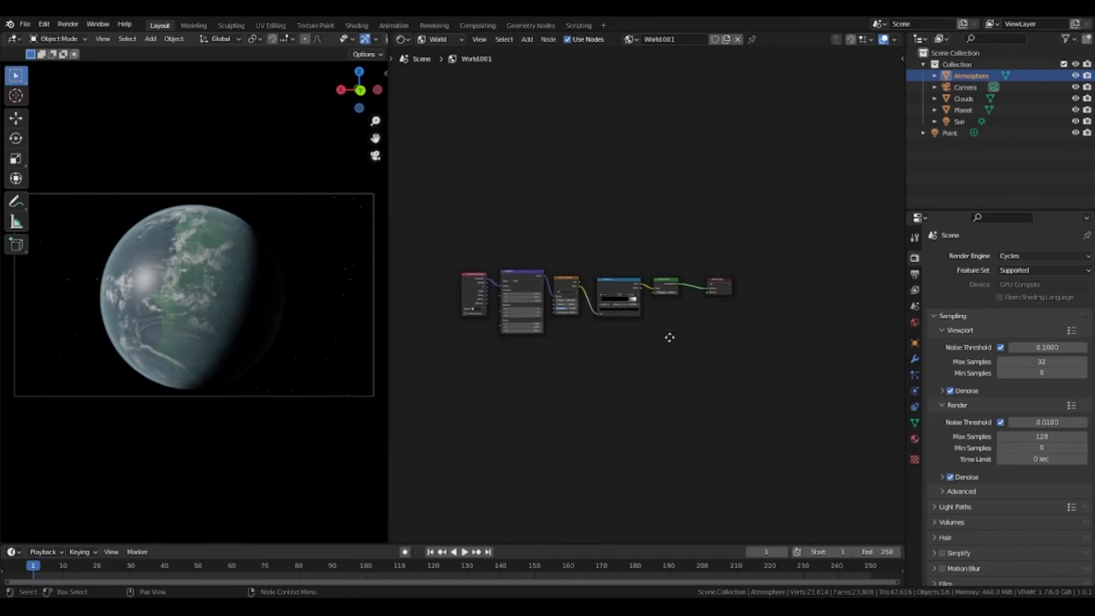